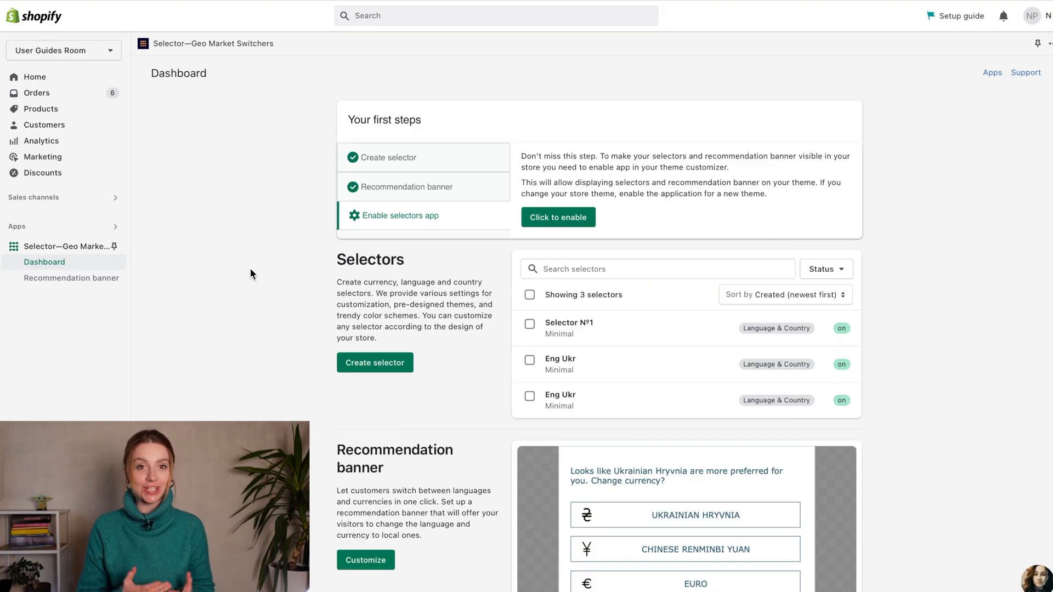
Step: Go to the Recommendation banner editor from the app sidebar
scroll("down", 3)
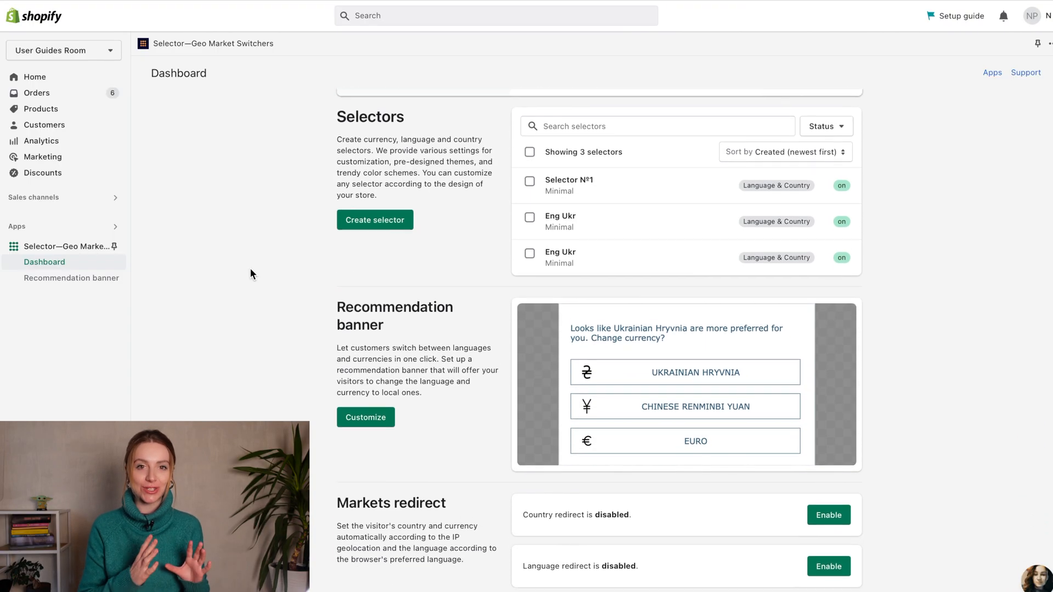
scroll("down", 3)
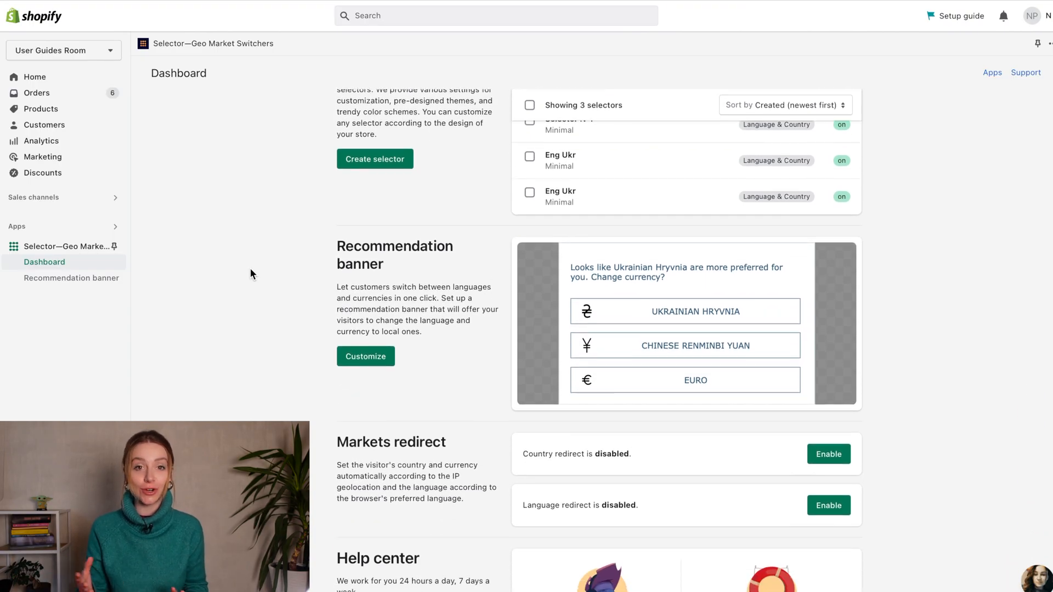
scroll("down", 3)
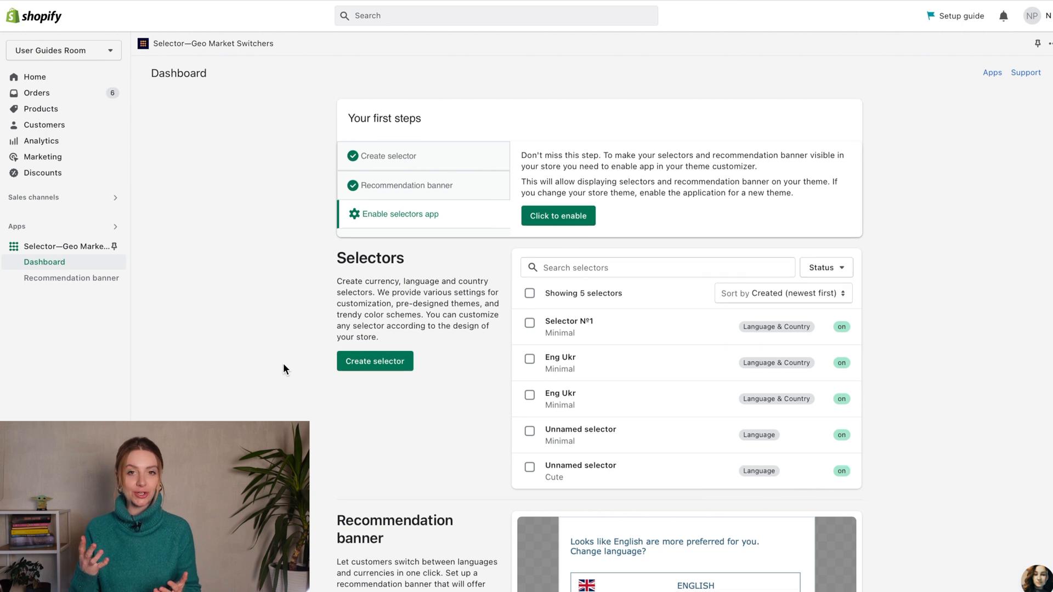
scroll("down", 3)
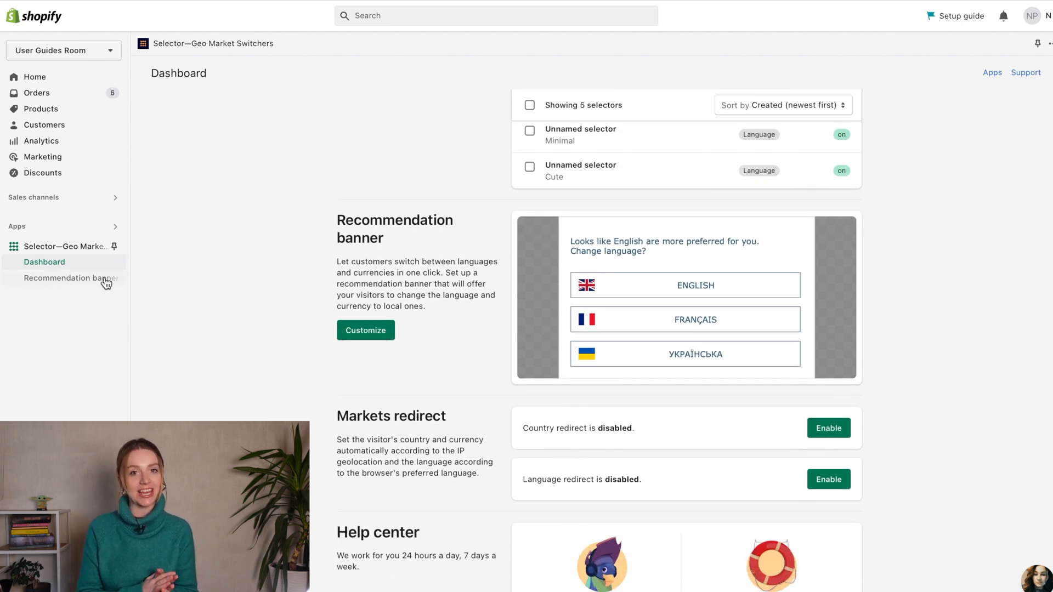
left_click(71, 277)
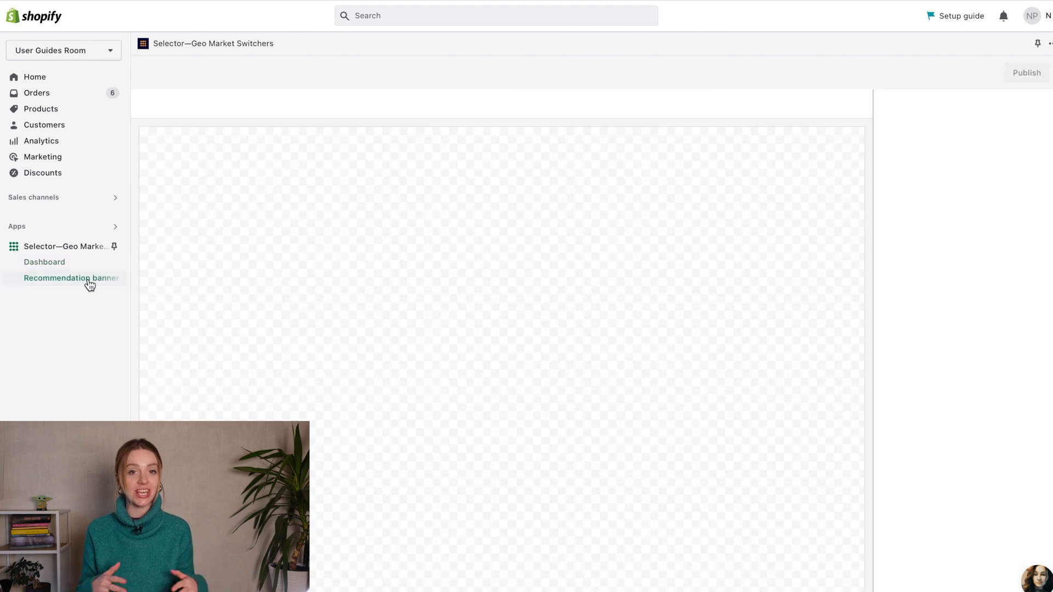
left_click(70, 277)
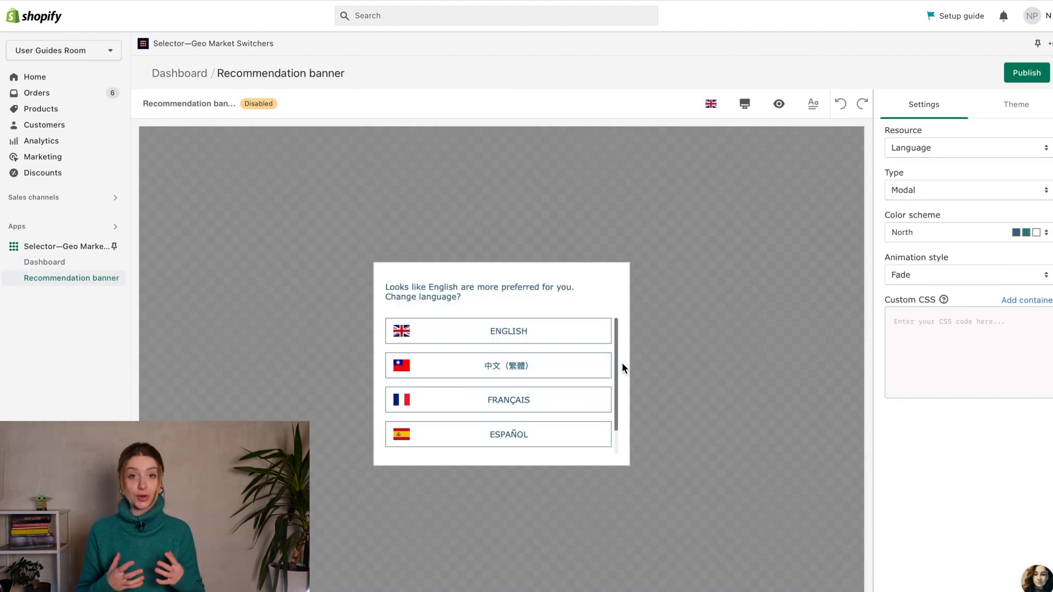
scroll("down", 3)
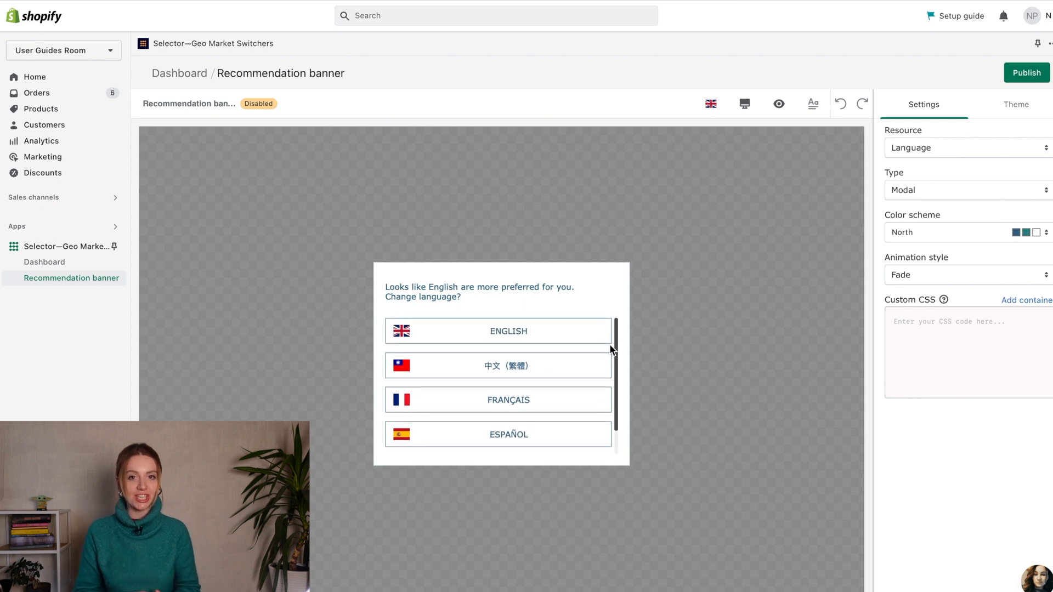
Step: Set the banner's Resource from Language to Currency so it suggests currencies
left_click(711, 103)
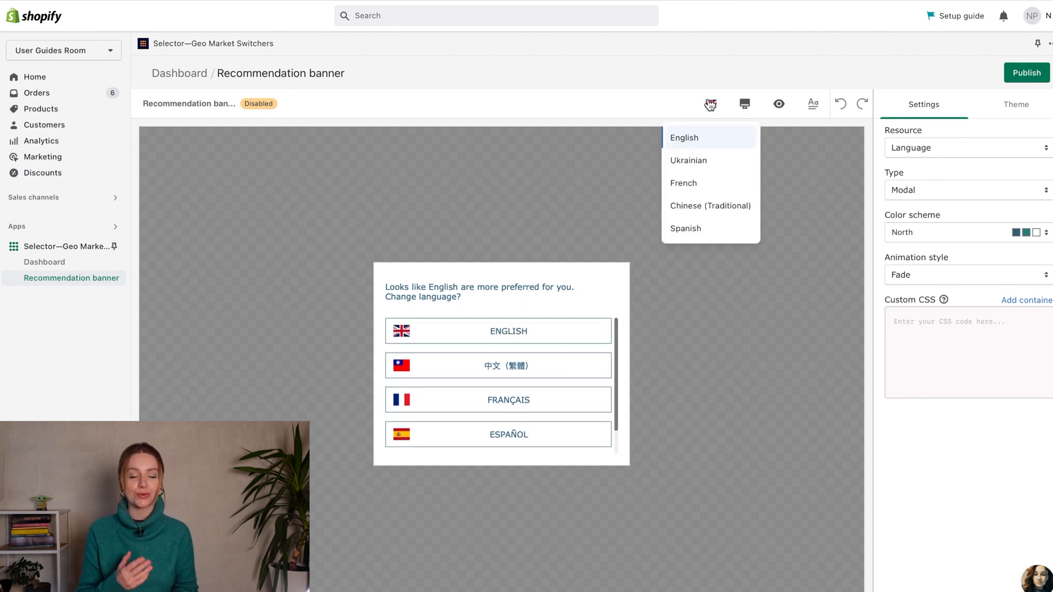
left_click(965, 147)
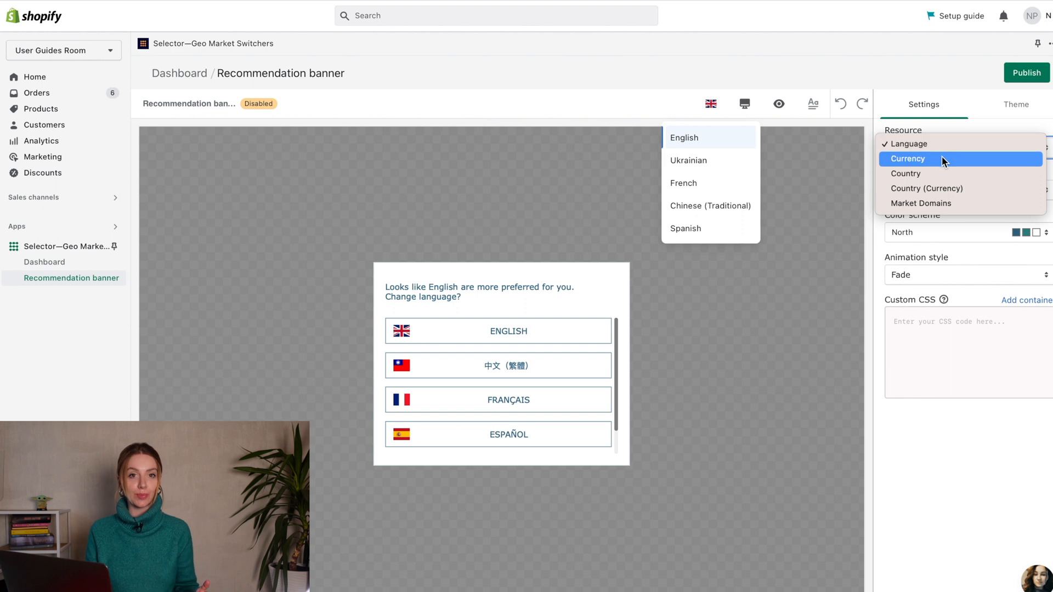
left_click(907, 158)
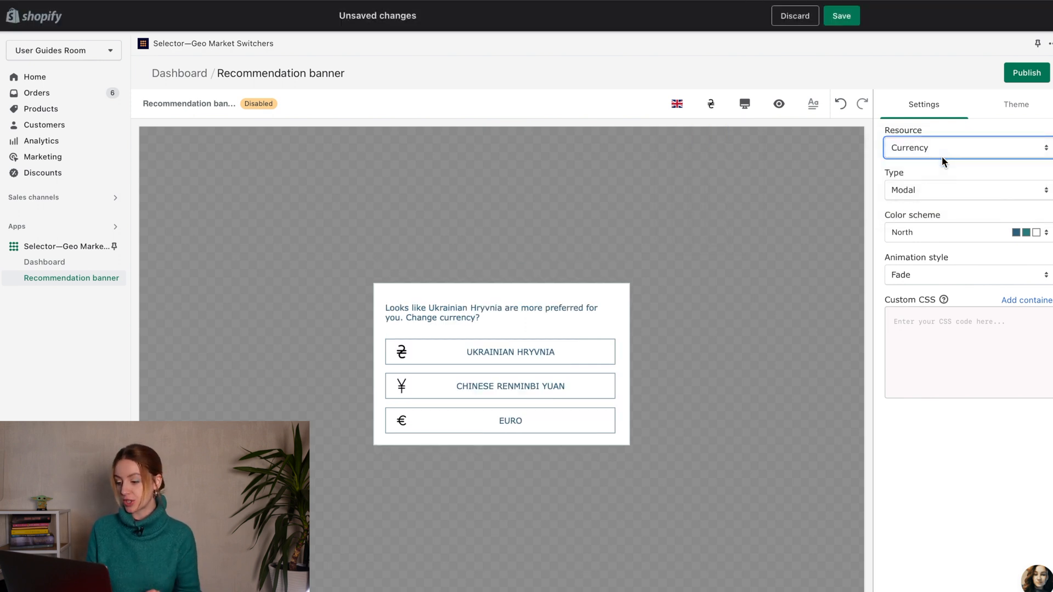
mouse_move(927, 232)
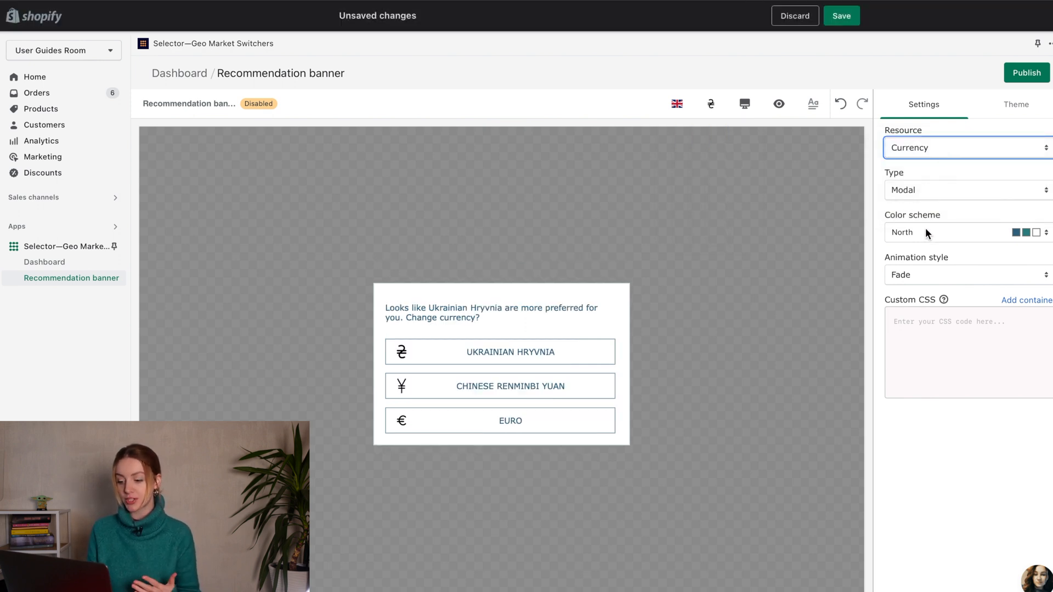
mouse_move(945, 299)
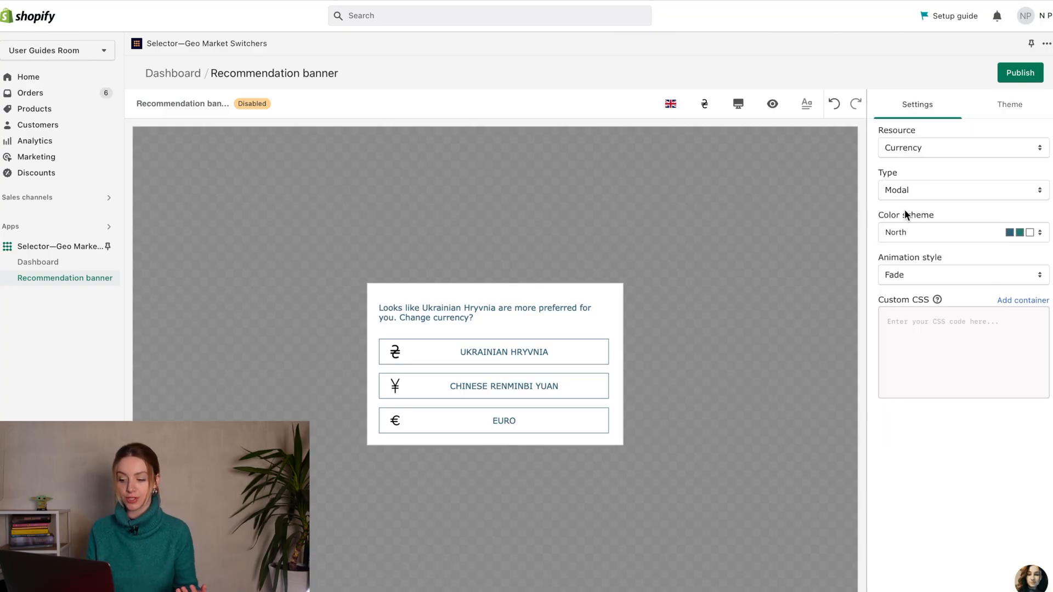
Step: Try the Desert, Sunny, Basic and Arctic colour schemes on the currency banner
left_click(962, 231)
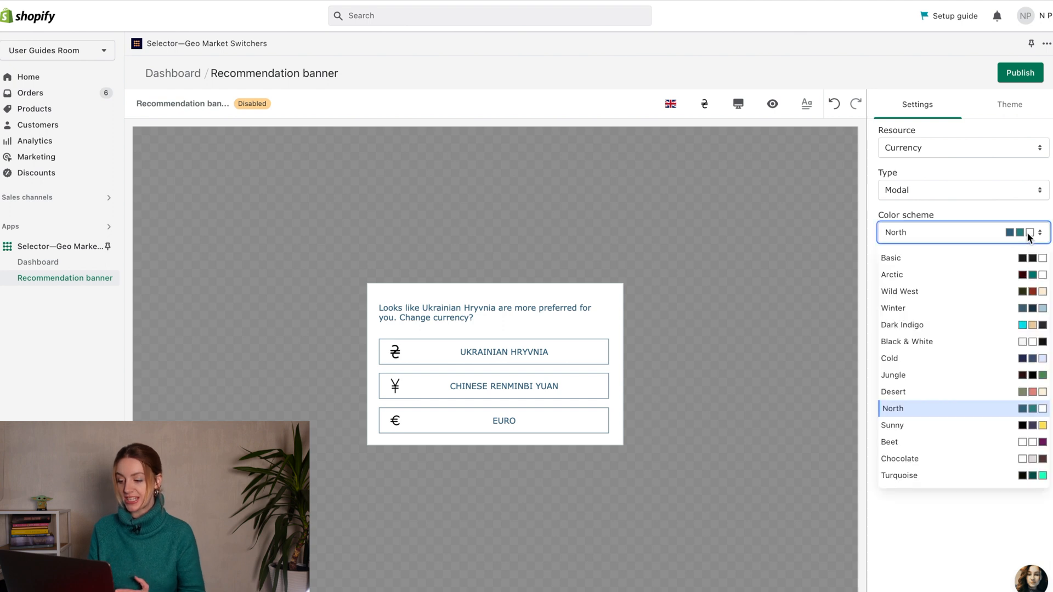
mouse_move(954, 394)
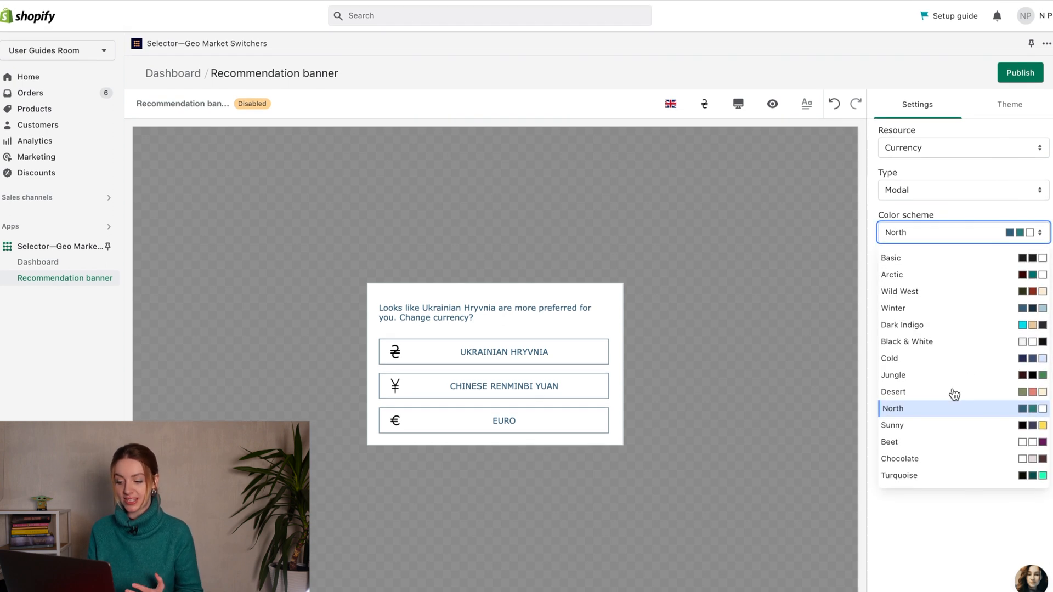
left_click(893, 392)
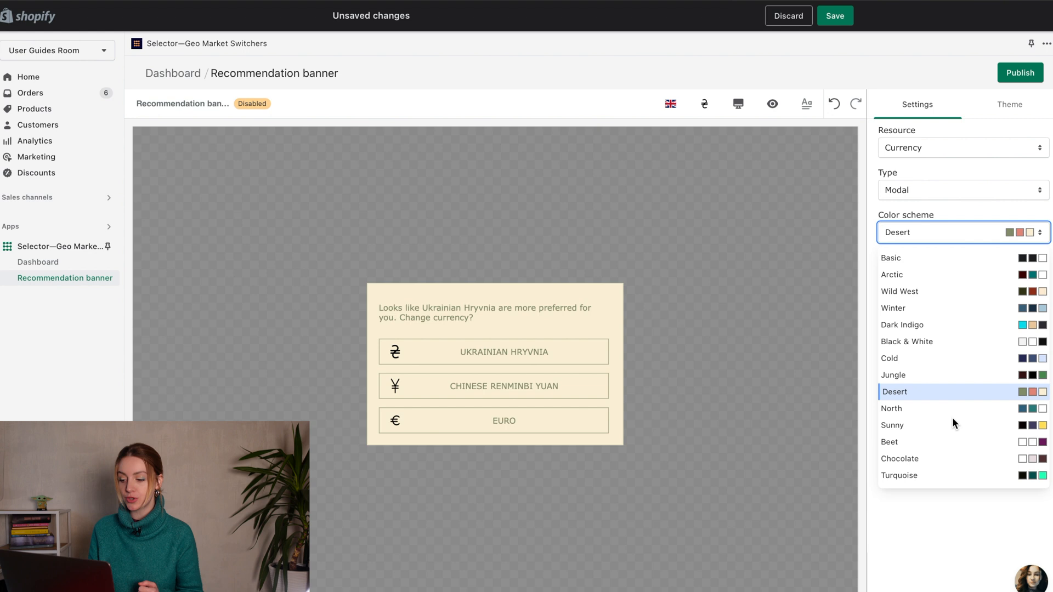
left_click(893, 424)
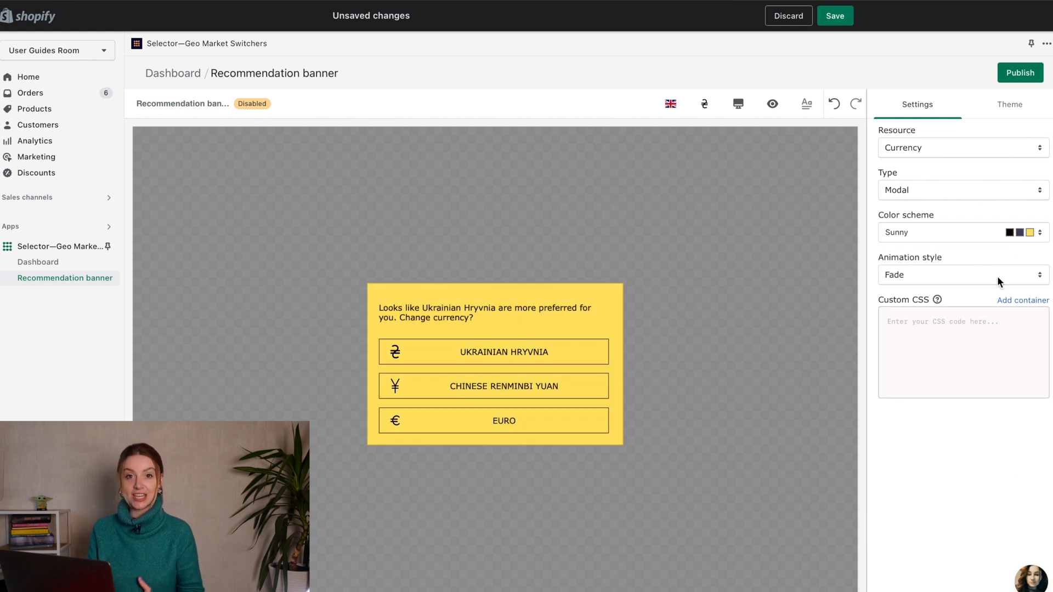
left_click(961, 233)
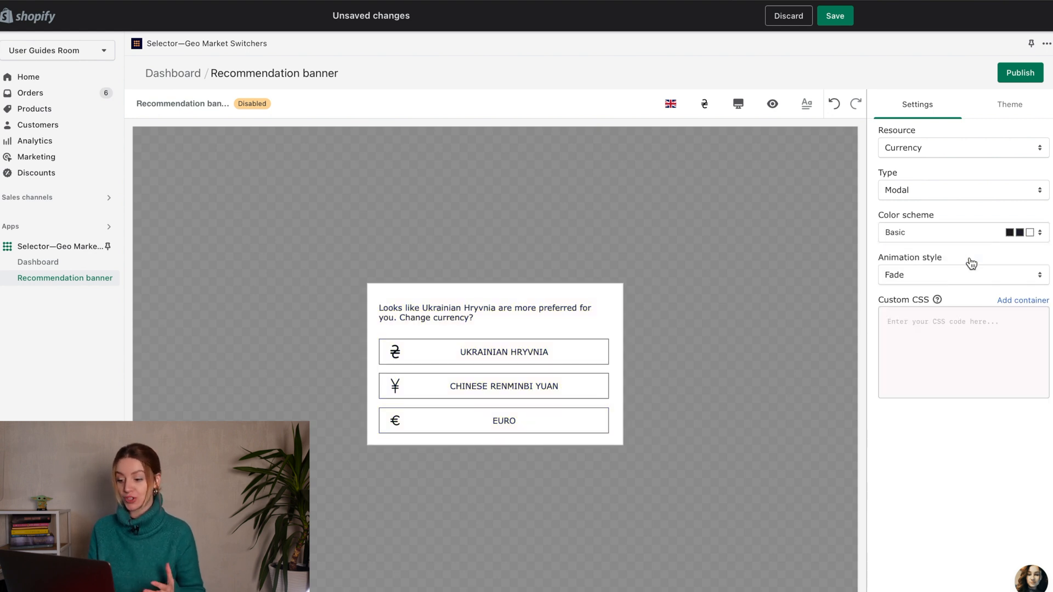
left_click(953, 233)
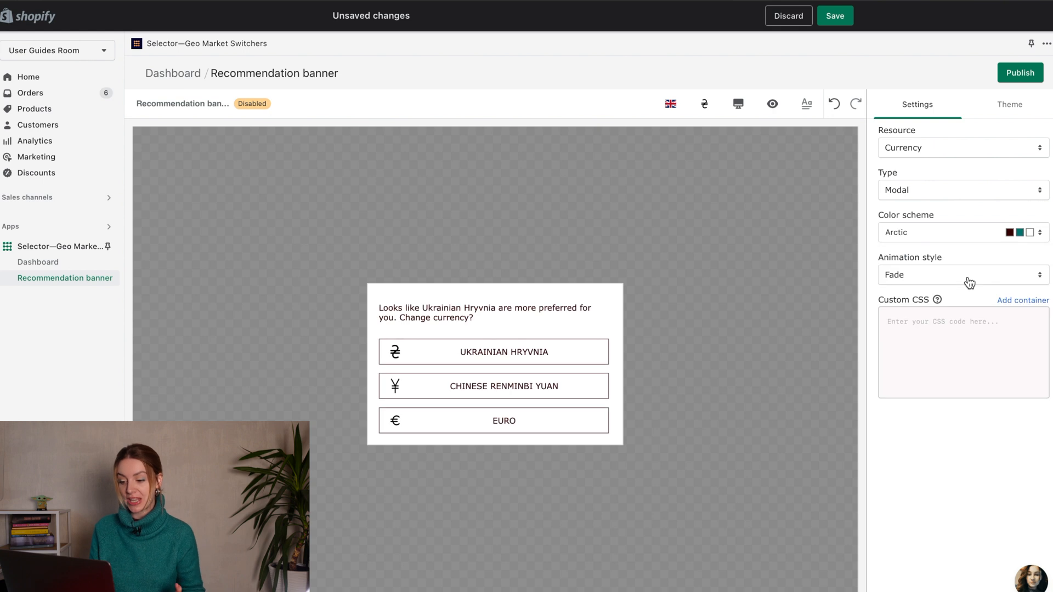
Step: Review the animation style and adjust the banner's Theme colours and typography
left_click(962, 274)
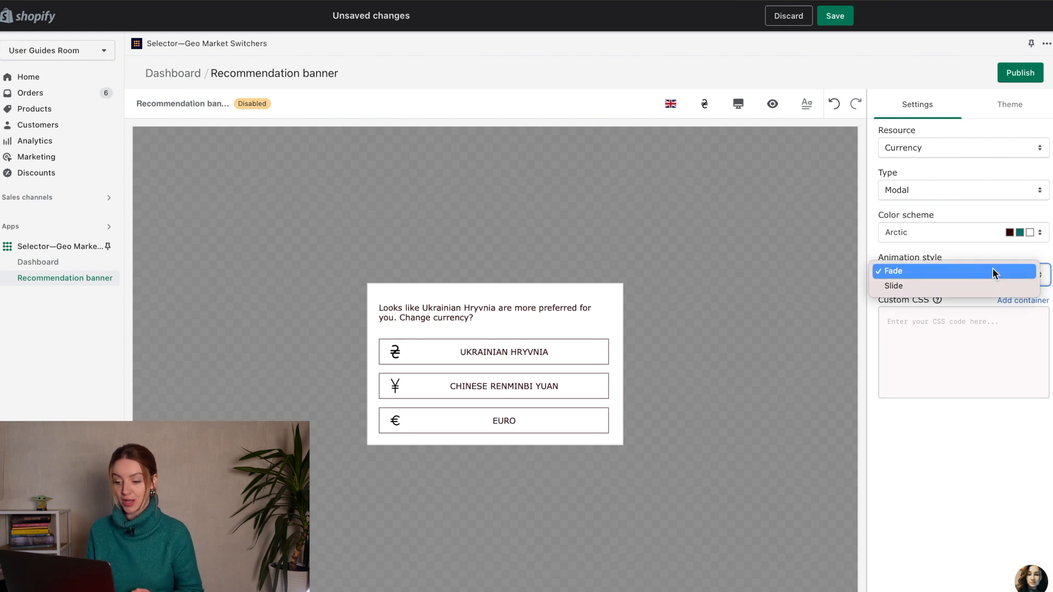
left_click(1011, 104)
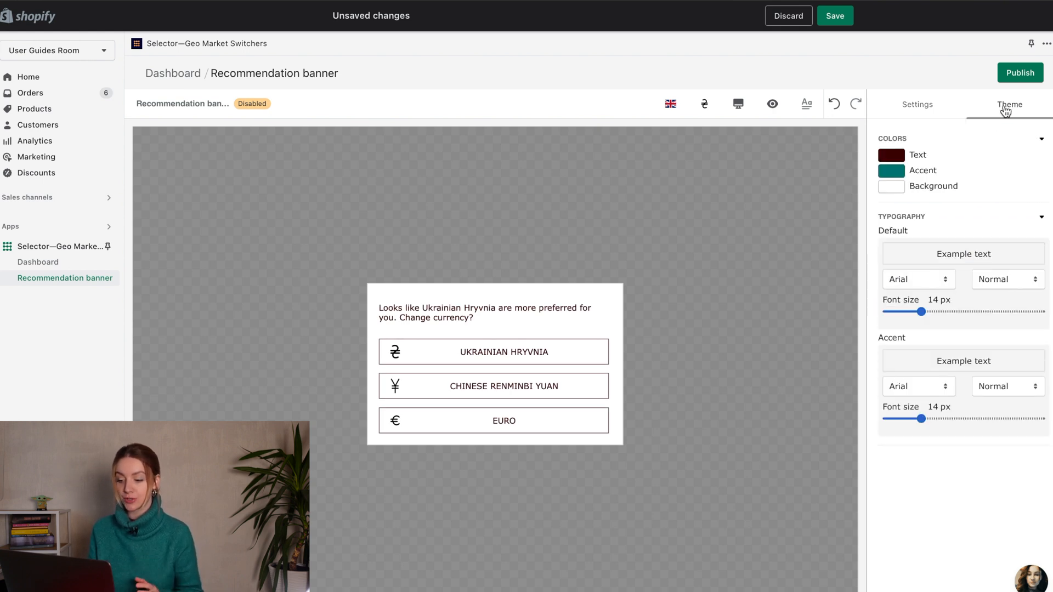
left_click_drag(923, 310, 950, 311)
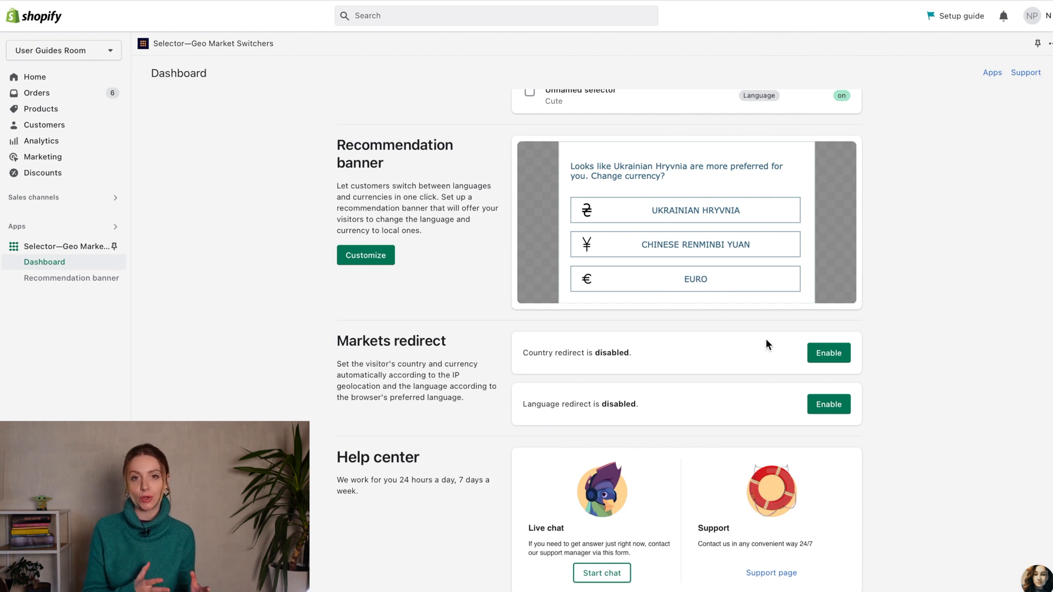
Step: Enable Country redirect based on visitor location under Markets redirect
left_click(828, 352)
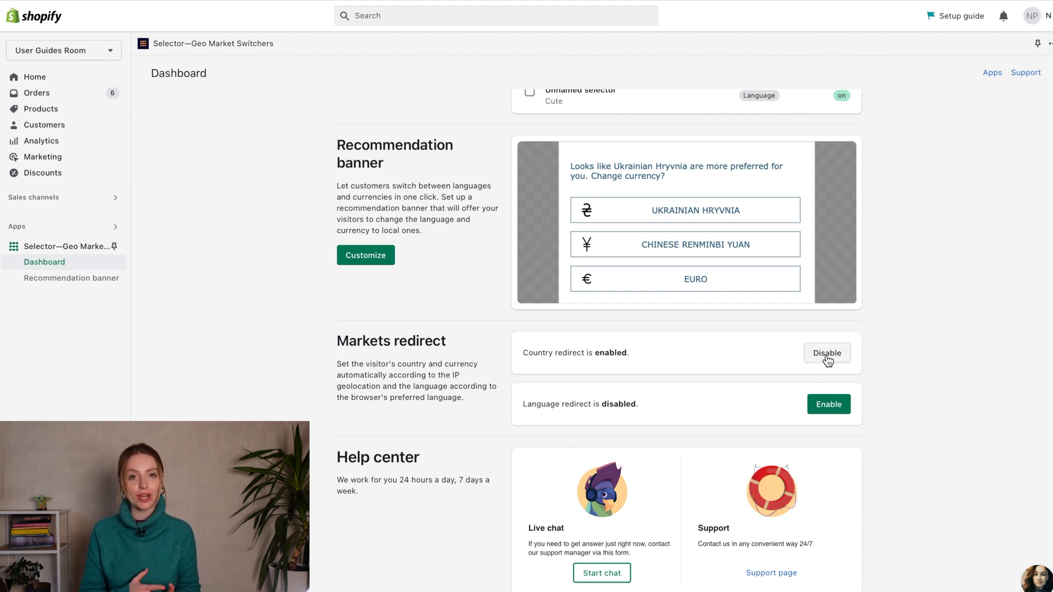
left_click(828, 352)
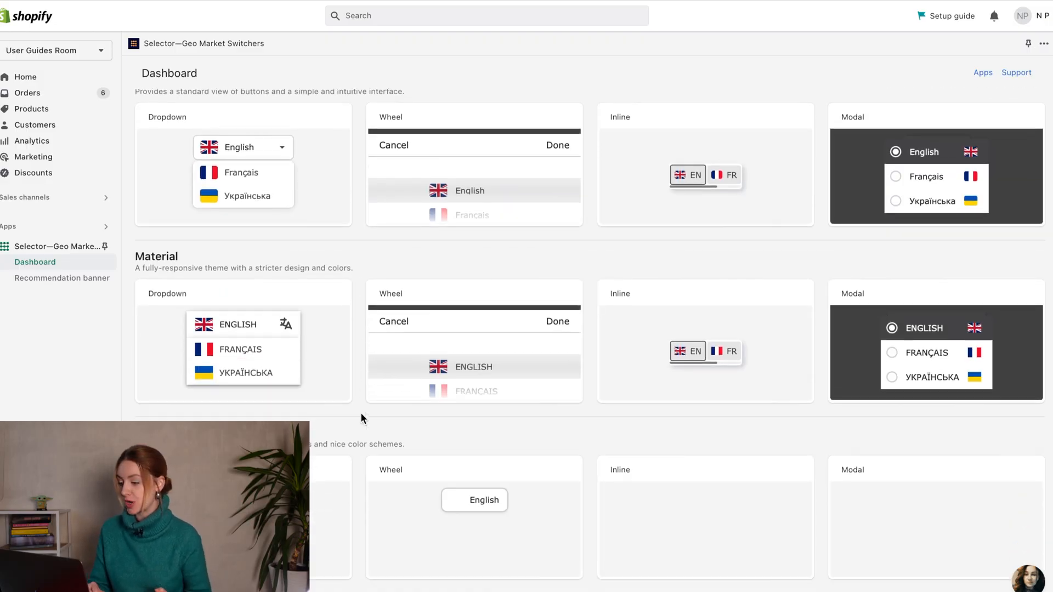
Step: Start a Material dropdown selector at top right switching Language & Country
scroll("down", 3)
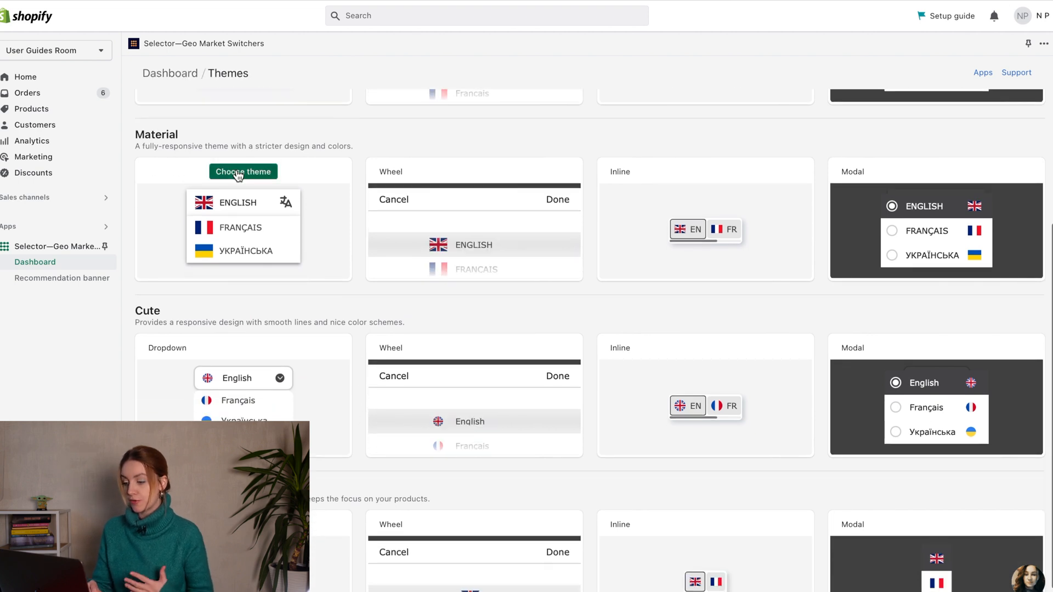
left_click(242, 171)
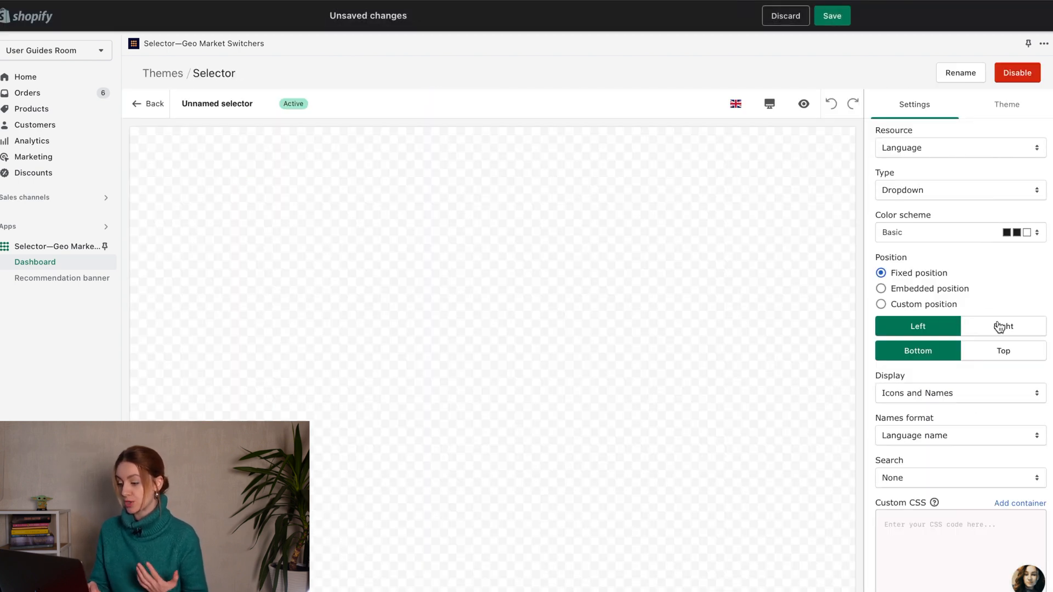
left_click(959, 147)
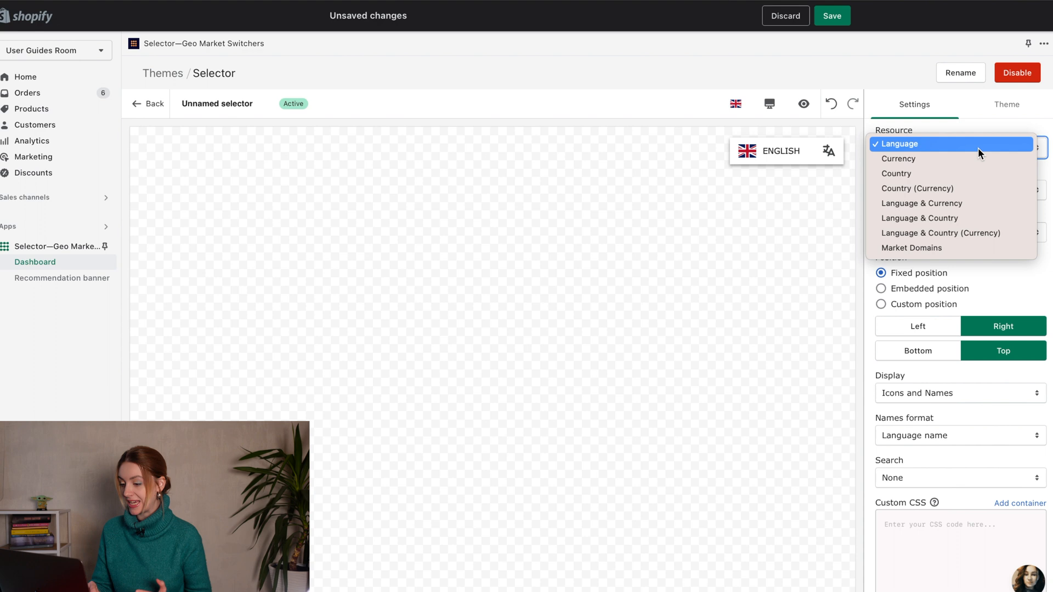
mouse_move(977, 191)
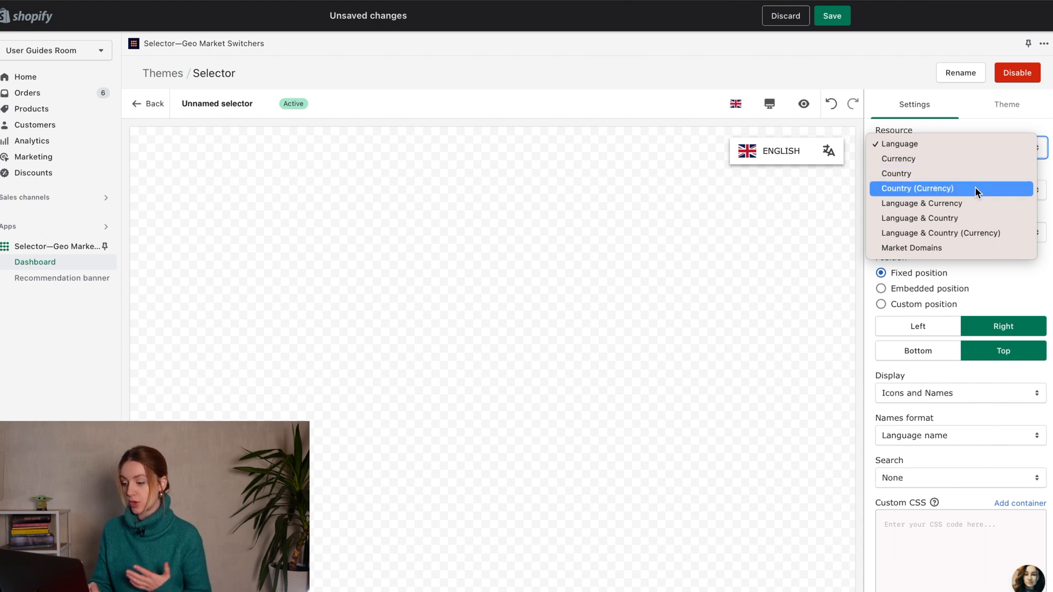
mouse_move(952, 204)
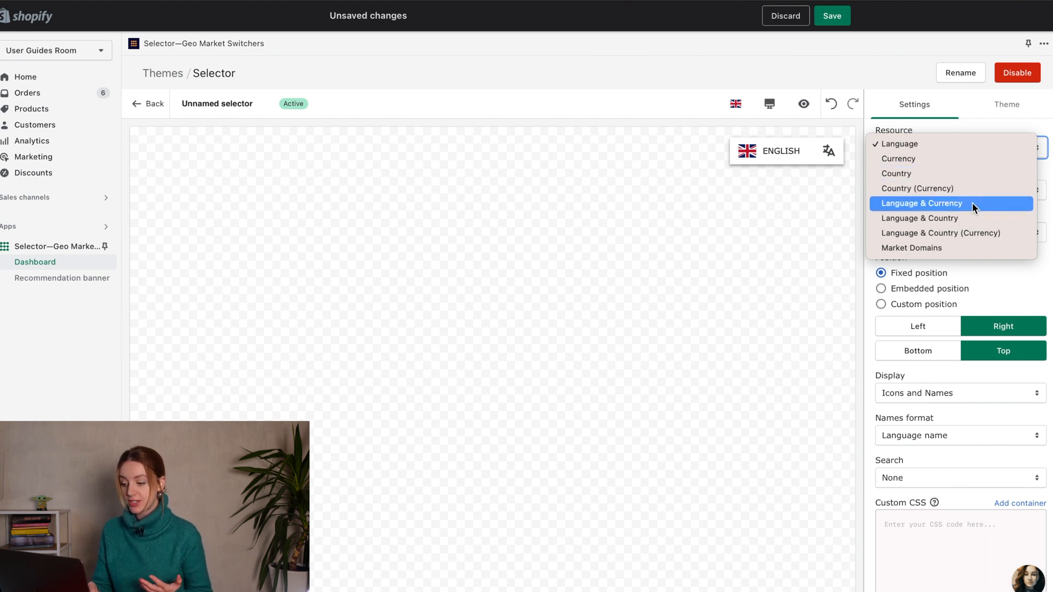
left_click(919, 218)
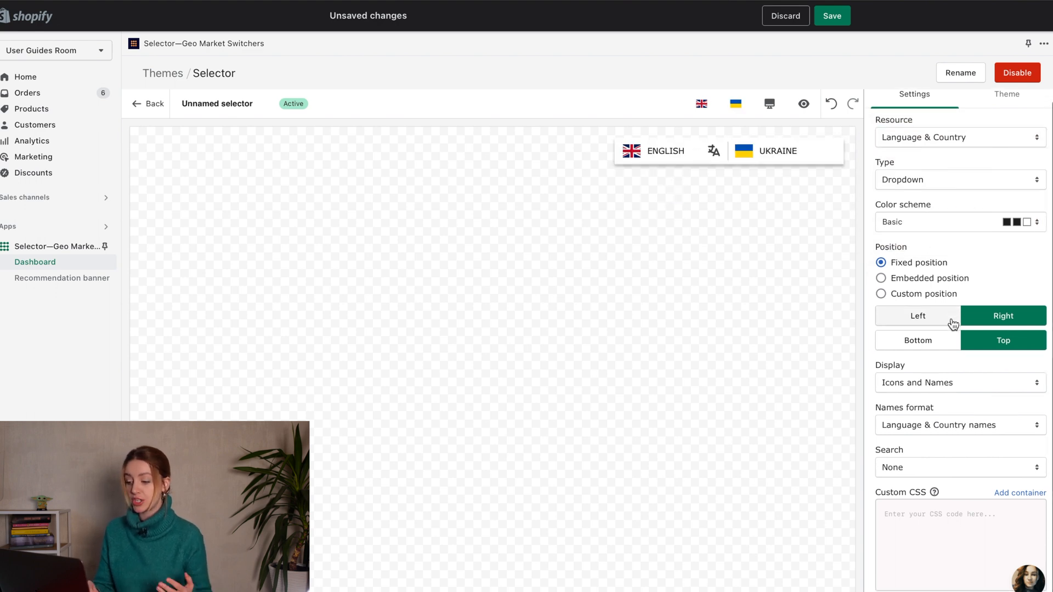
left_click(1006, 96)
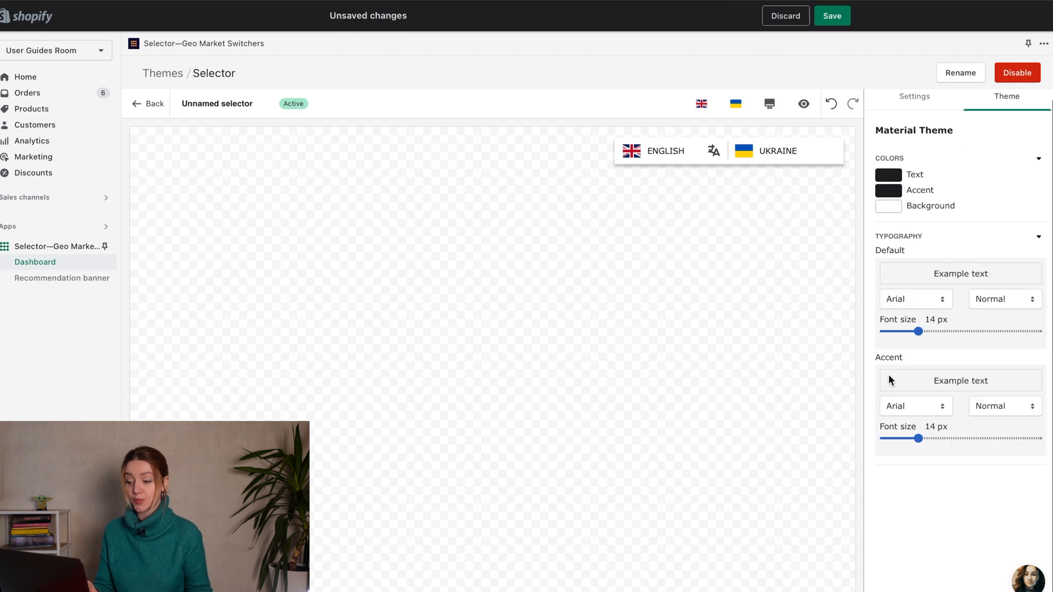
Step: Apply the Cold colour scheme to the selector after trying Wild West
left_click(914, 97)
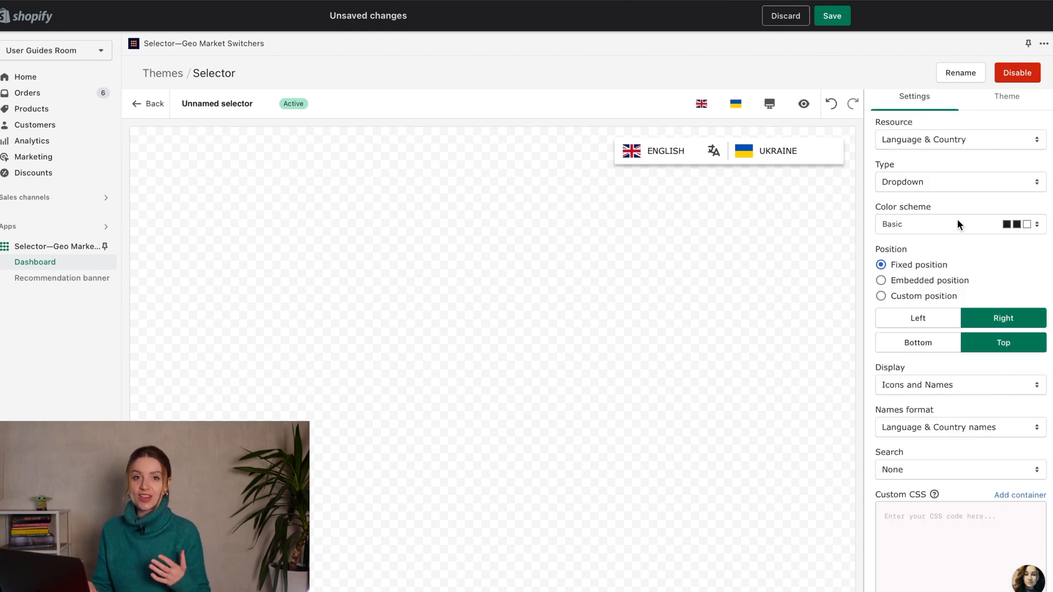
left_click(959, 224)
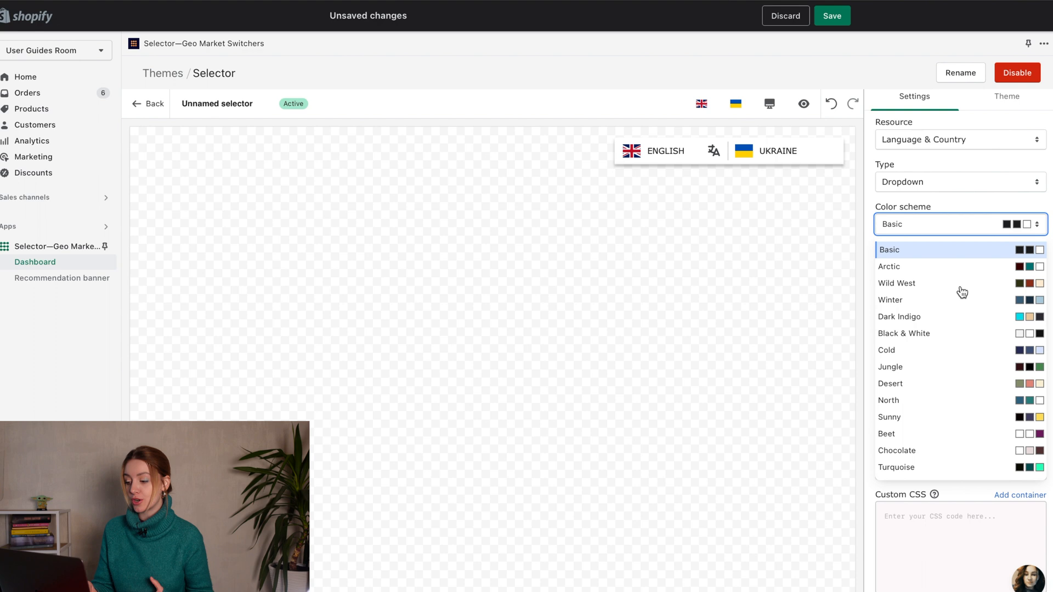
left_click(896, 283)
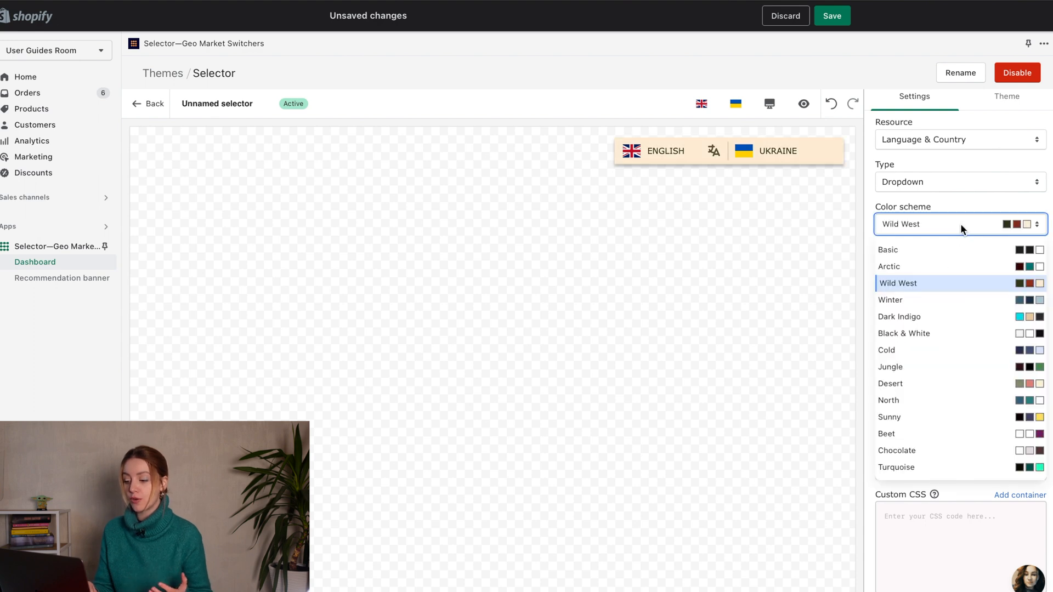
left_click(886, 350)
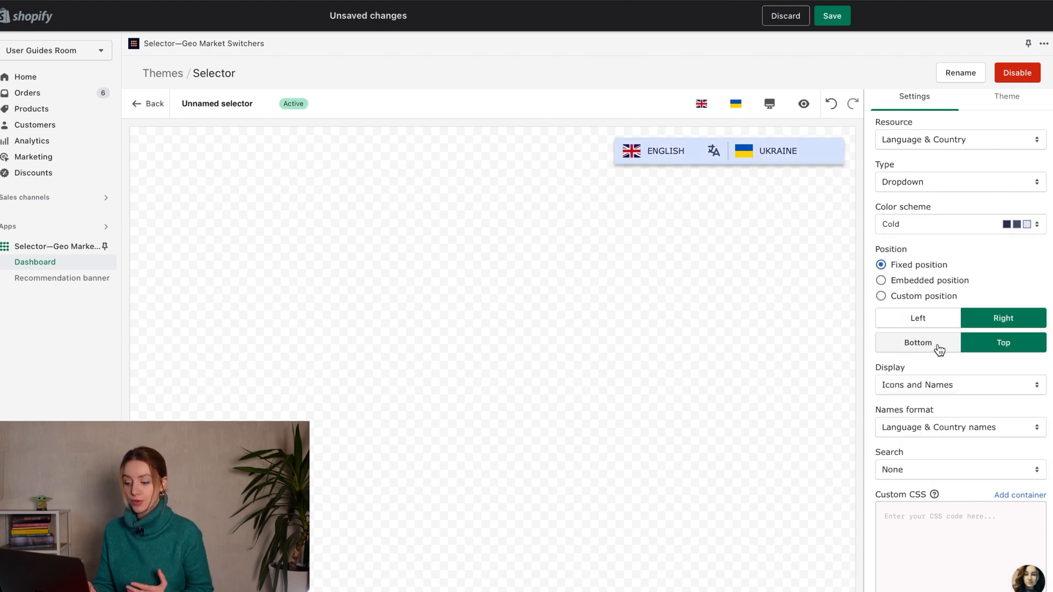
left_click(1004, 342)
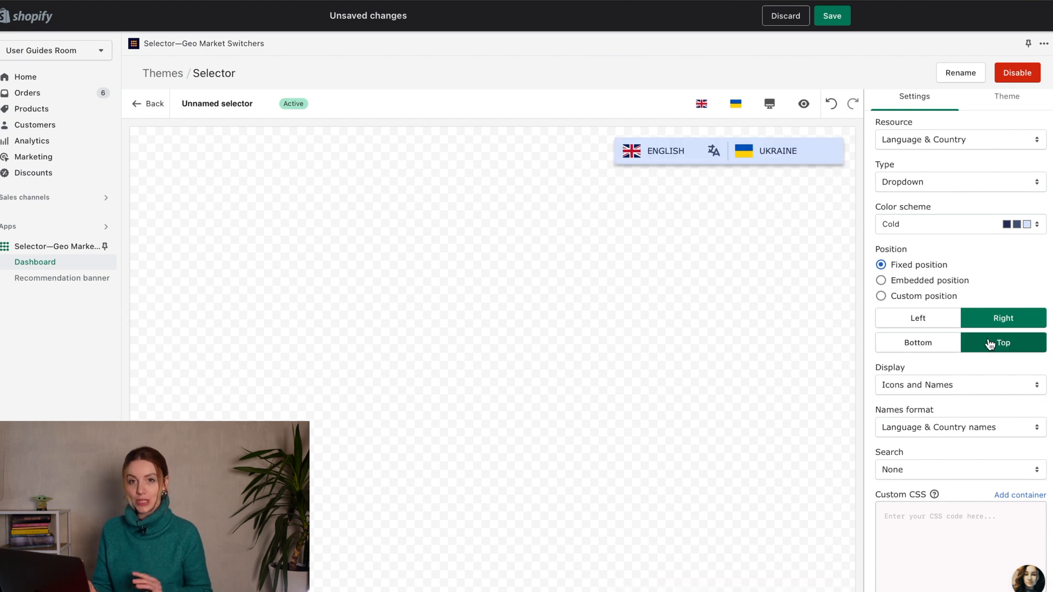
Step: Check the Display options and keep Icons and Names shown
left_click(959, 385)
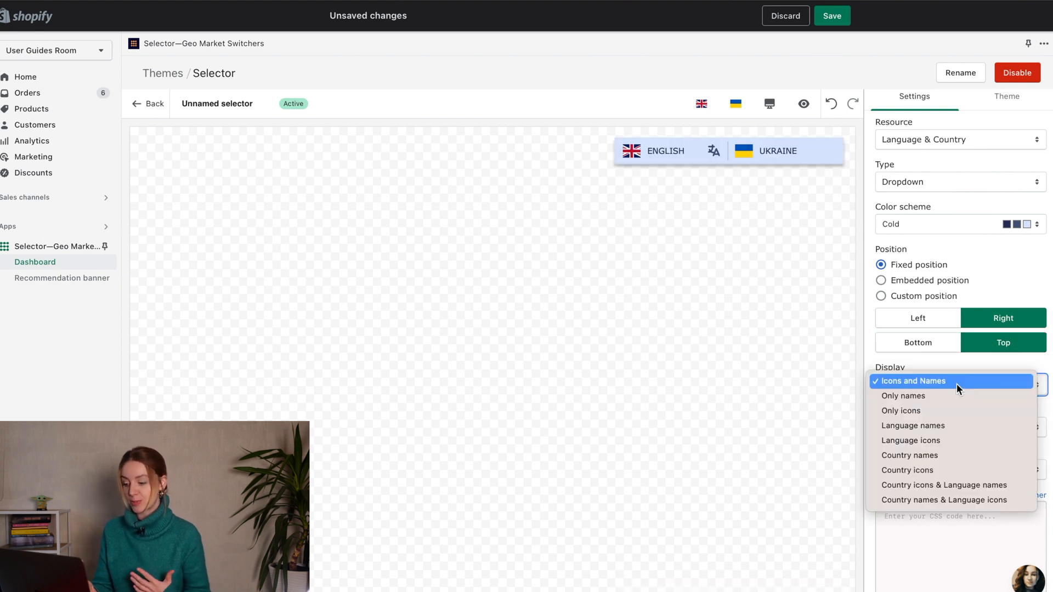
left_click(912, 381)
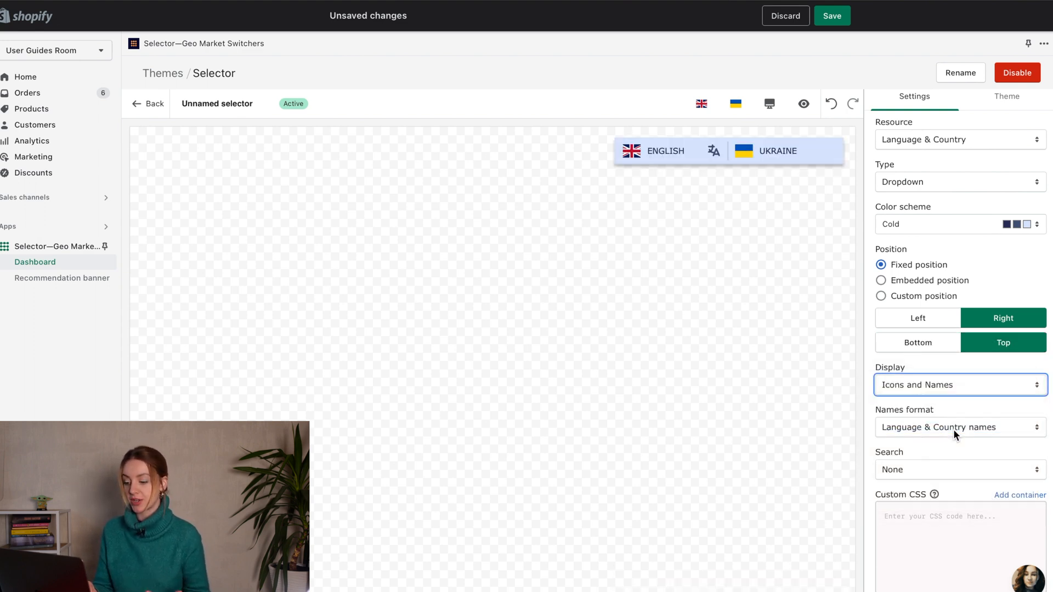
left_click(959, 385)
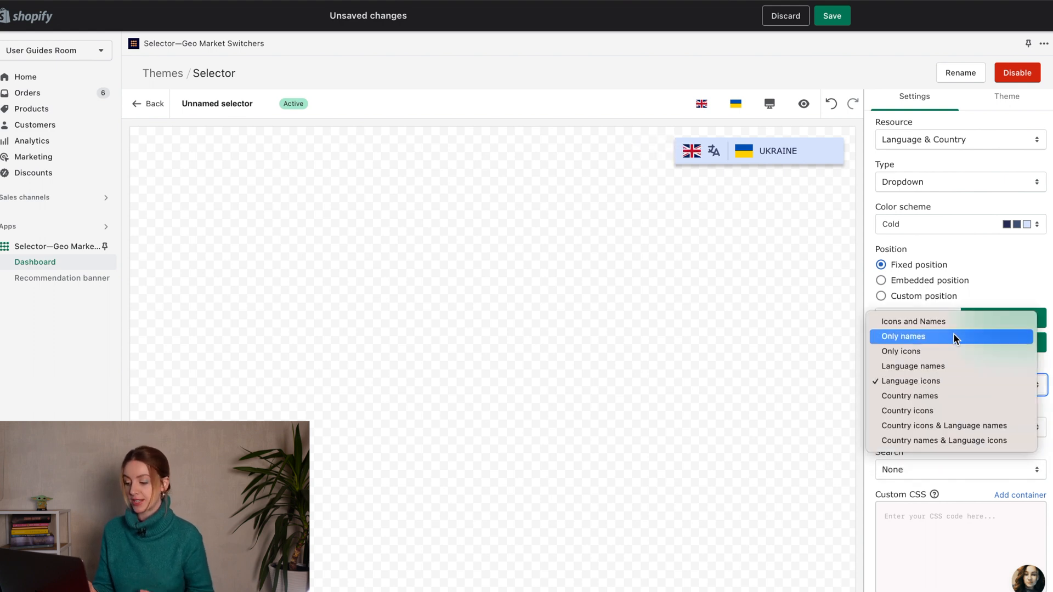
left_click(914, 321)
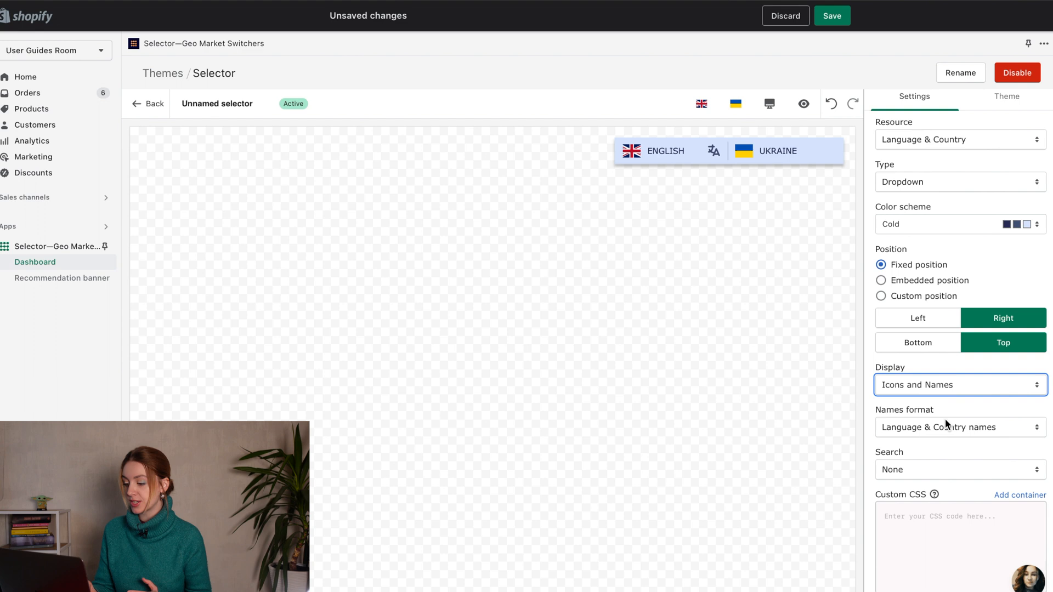